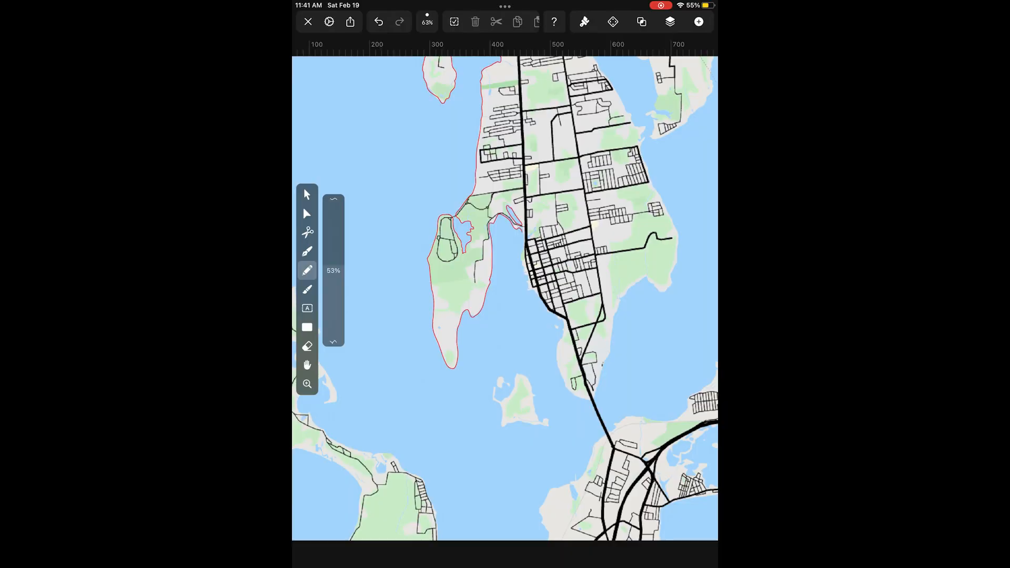
Step: Add Layer 3 for tracing roads, then show the style settings with red active
{"action": "left_click", "coordinate": [670, 21]}
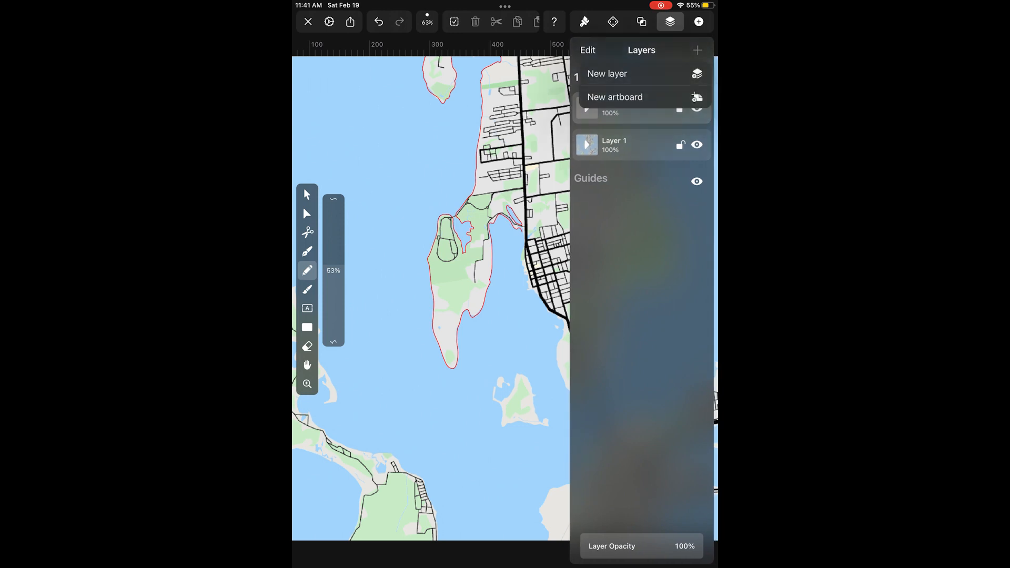
{"action": "left_click", "coordinate": [608, 74]}
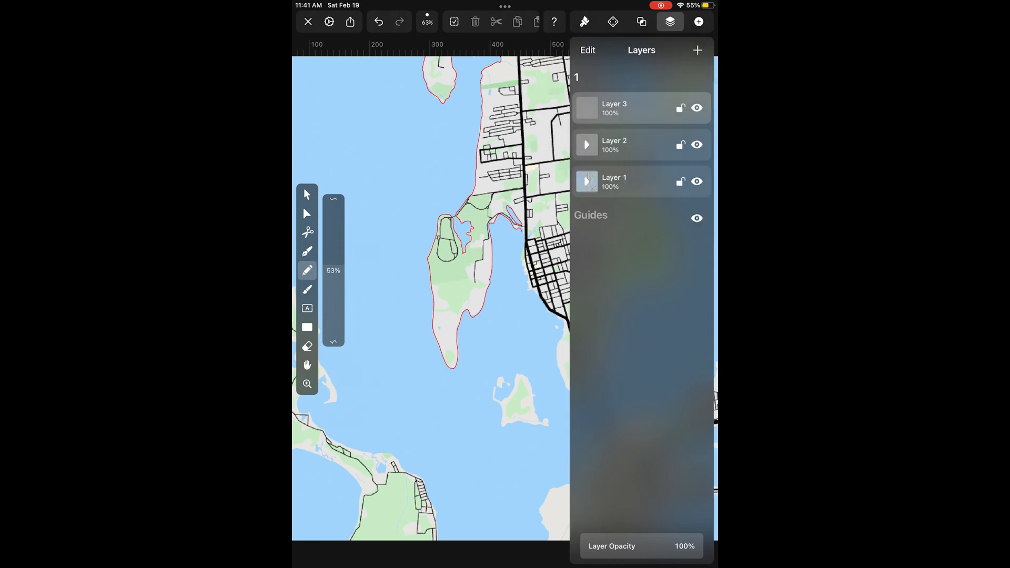
{"action": "left_click", "coordinate": [584, 22]}
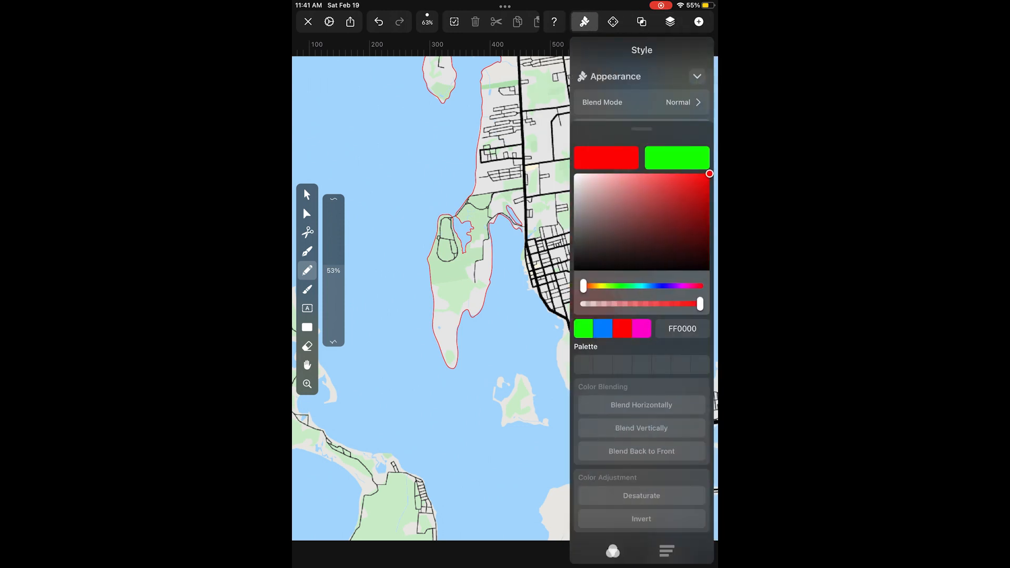